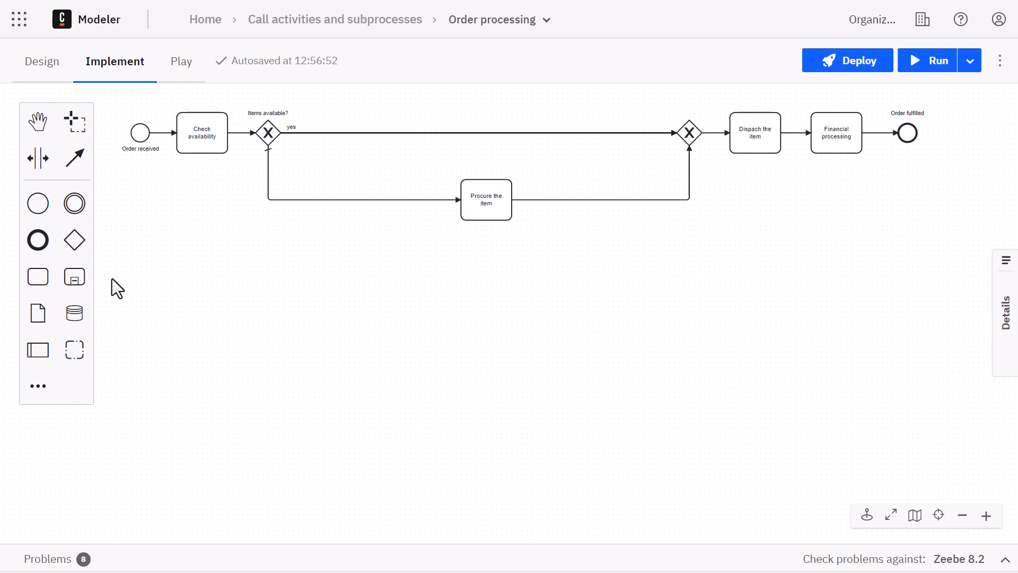
Step: Place an expanded subprocess on the no branch below the main flow
left_click(485, 200)
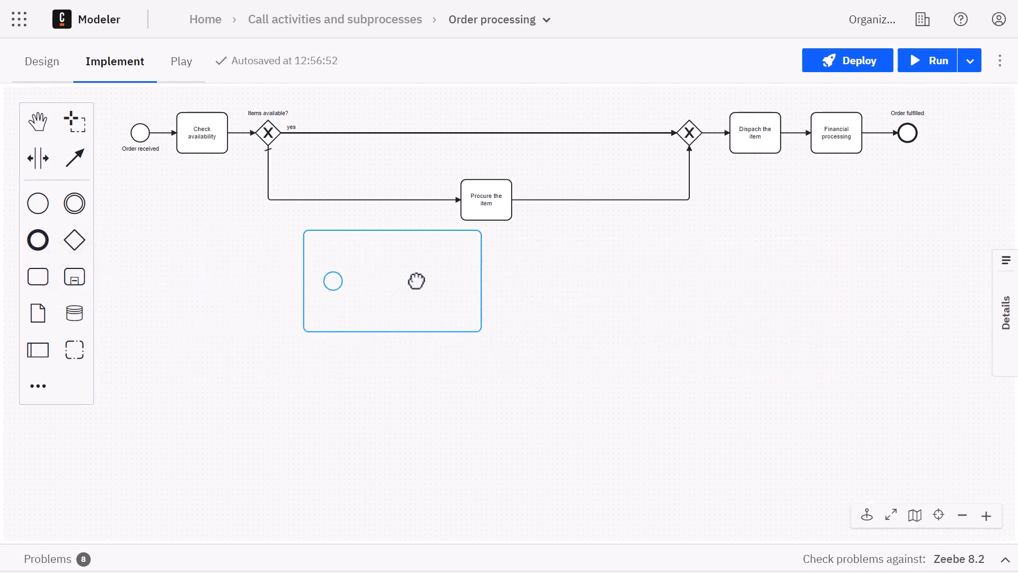
left_click_drag(482, 280, 627, 279)
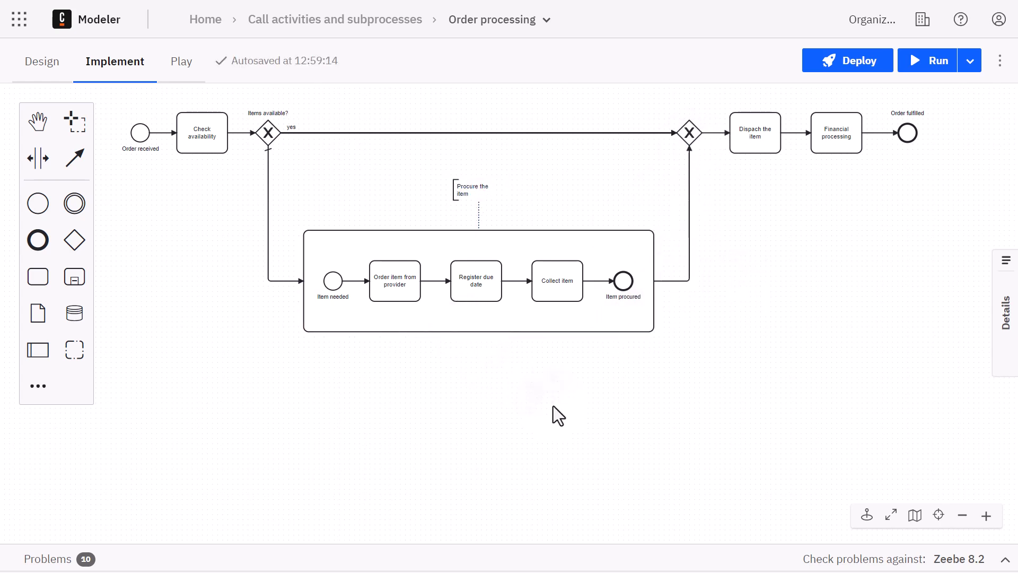
mouse_move(559, 404)
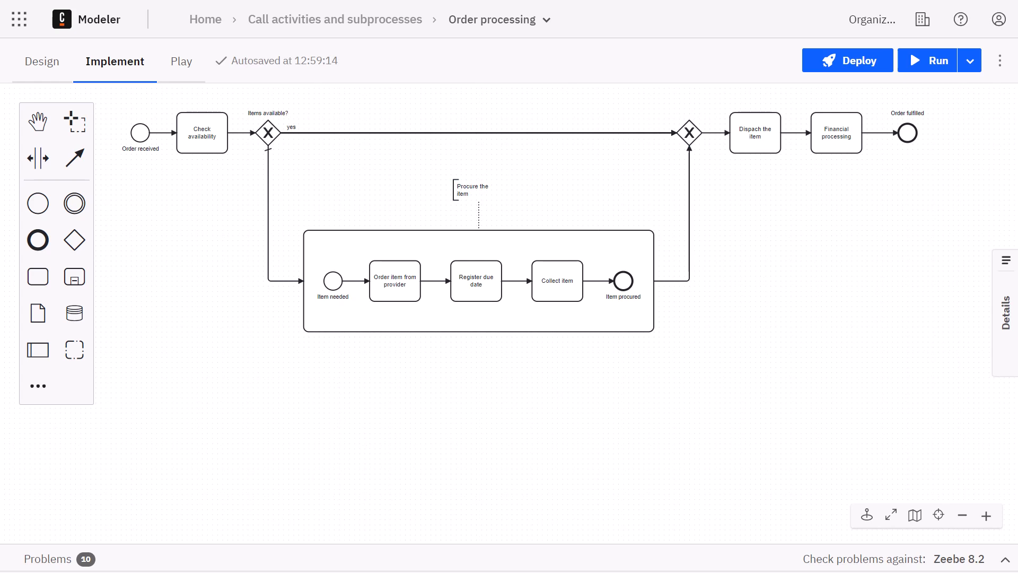
mouse_move(335, 19)
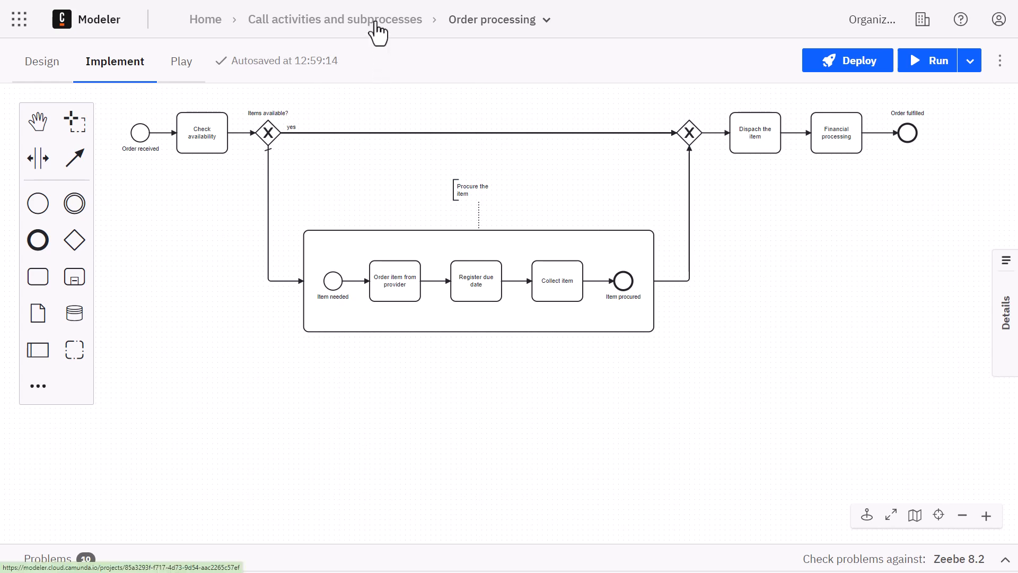
Step: Go back to the Call activities and subprocesses project's diagram list
left_click(335, 20)
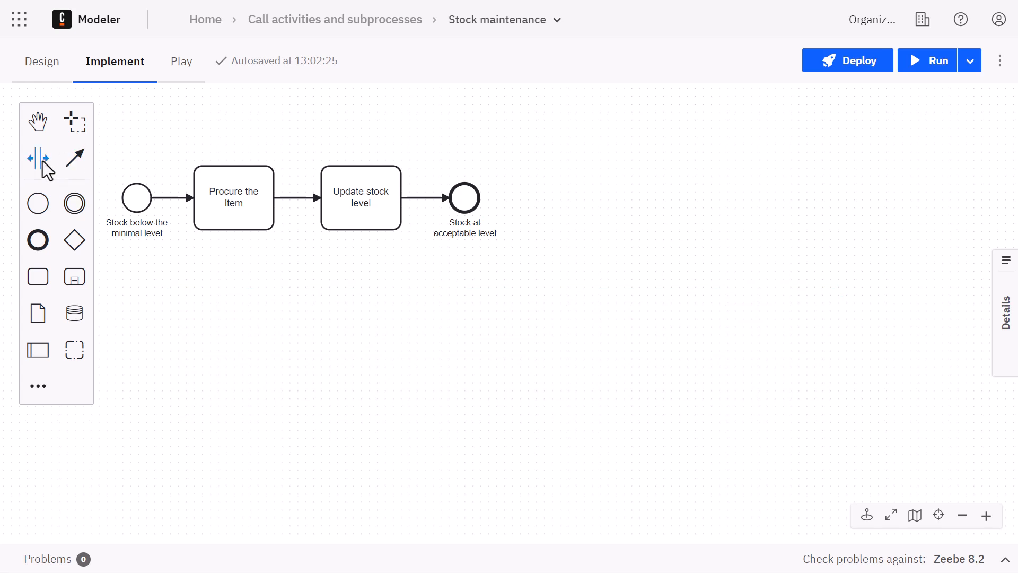
mouse_move(37, 158)
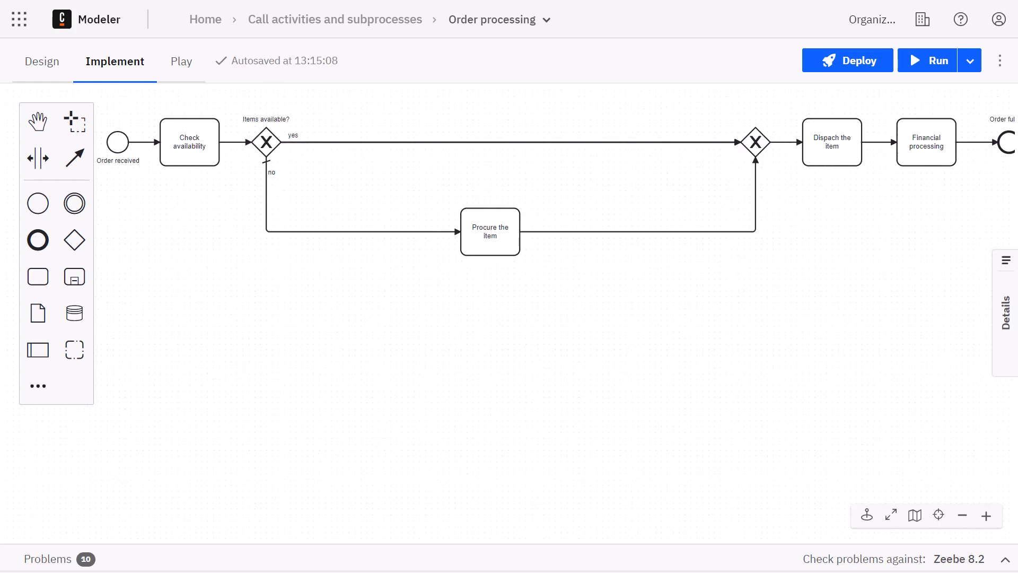
Step: From the project's diagram list, create a new BPMN Diagram via the New menu
left_click(335, 19)
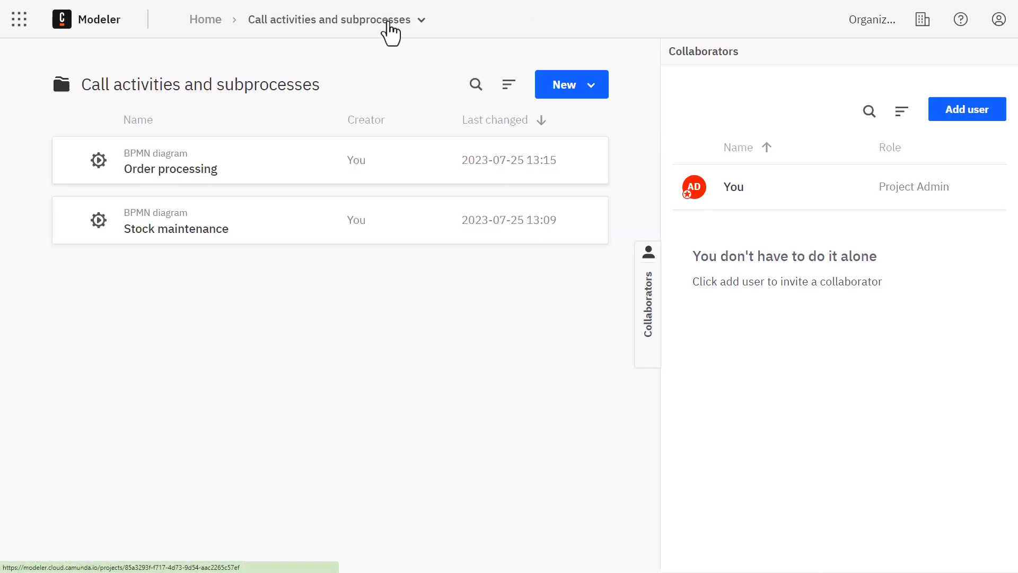
left_click(570, 84)
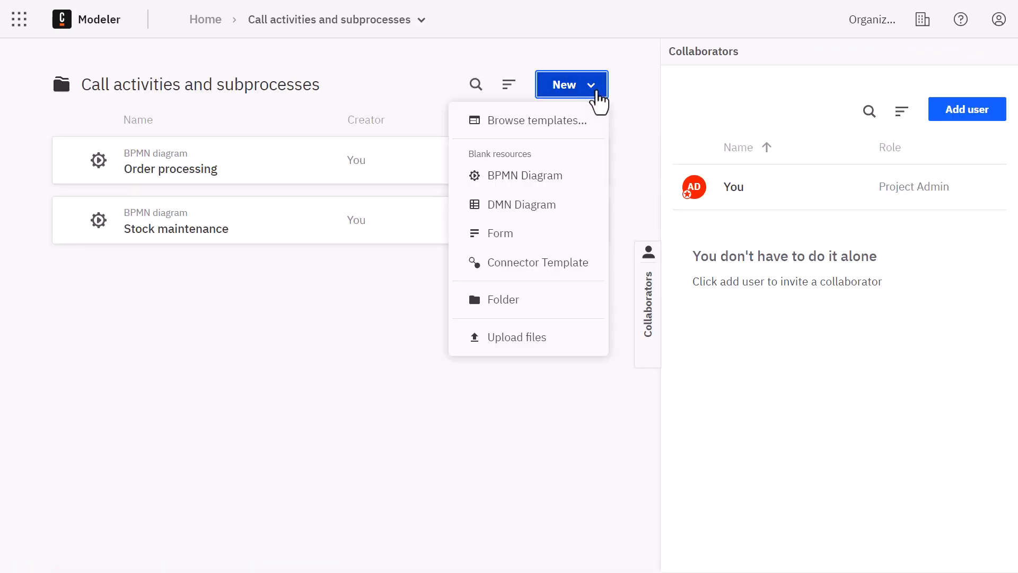
left_click(524, 175)
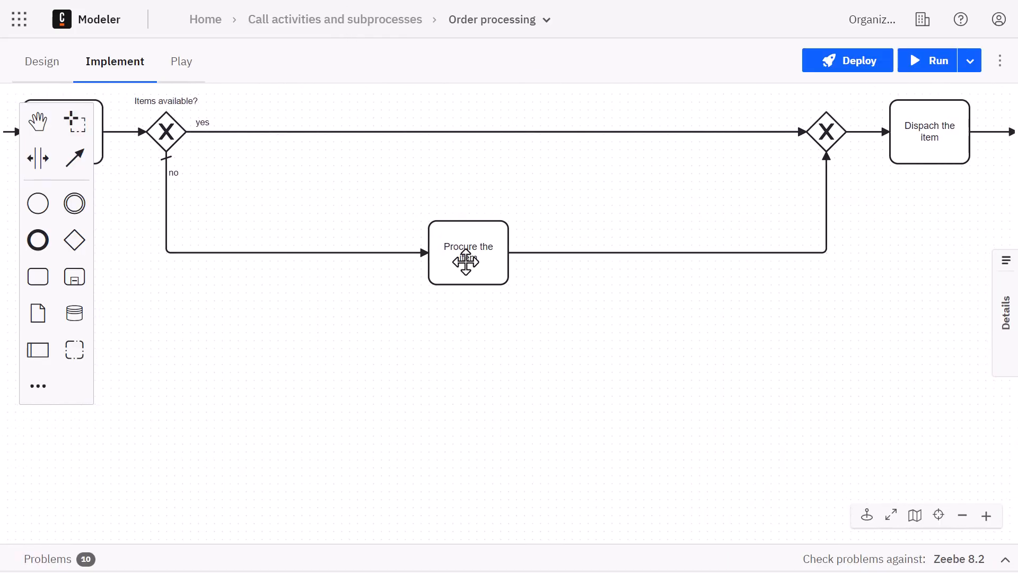
Step: Change Procure the item to a call activity and bring up the linkable project processes
left_click(468, 252)
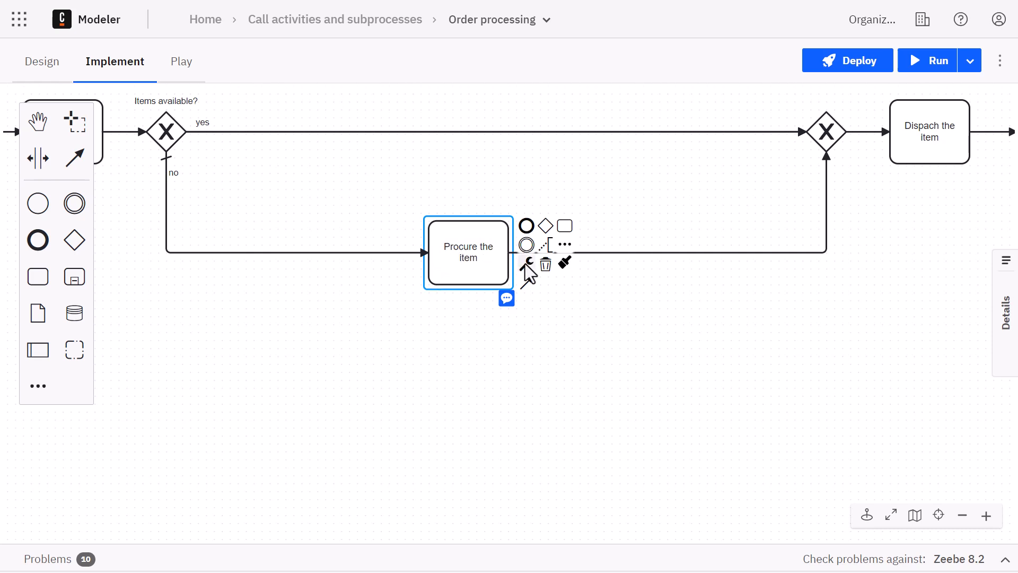
left_click(528, 265)
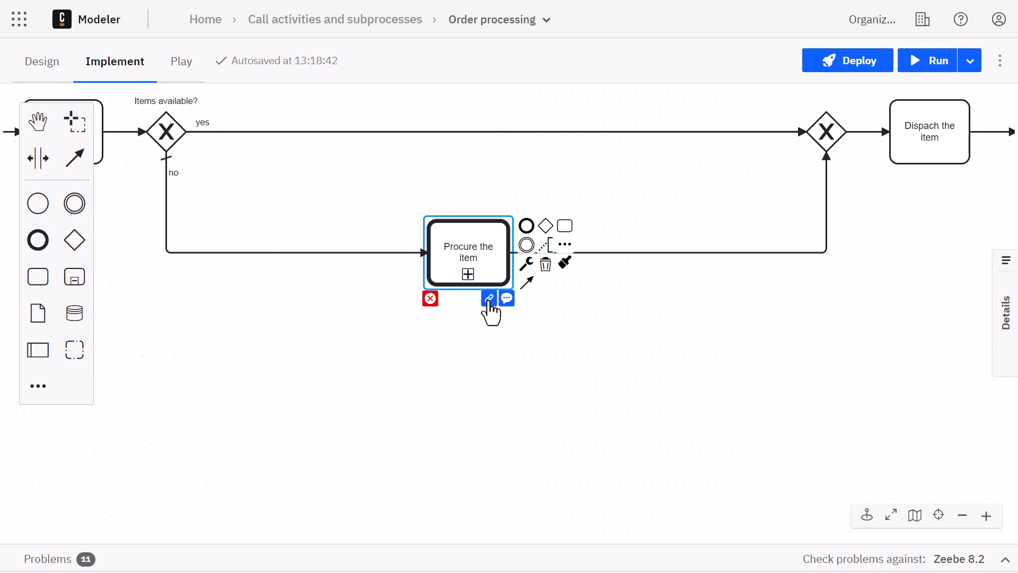
left_click(489, 297)
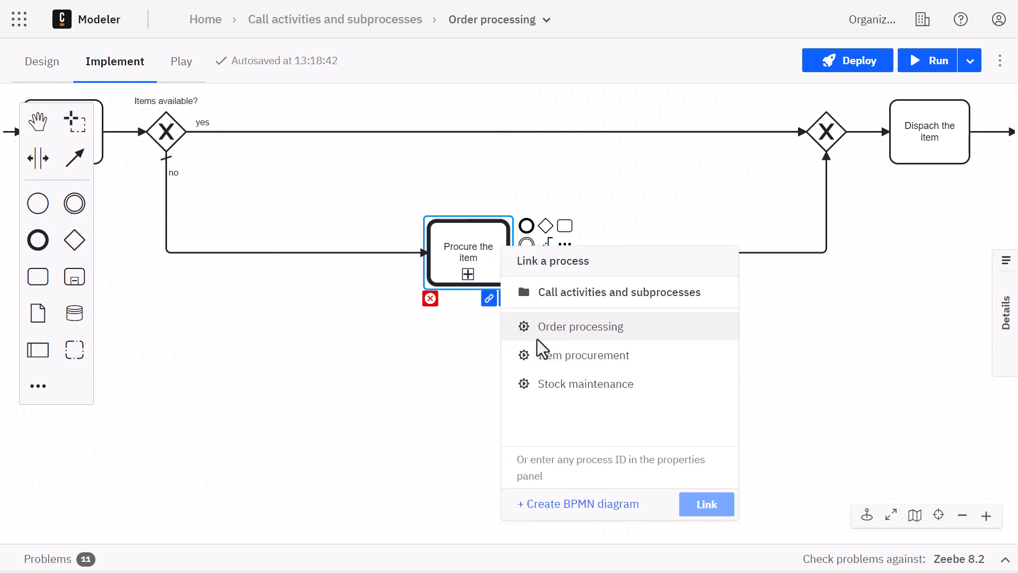
mouse_move(582, 356)
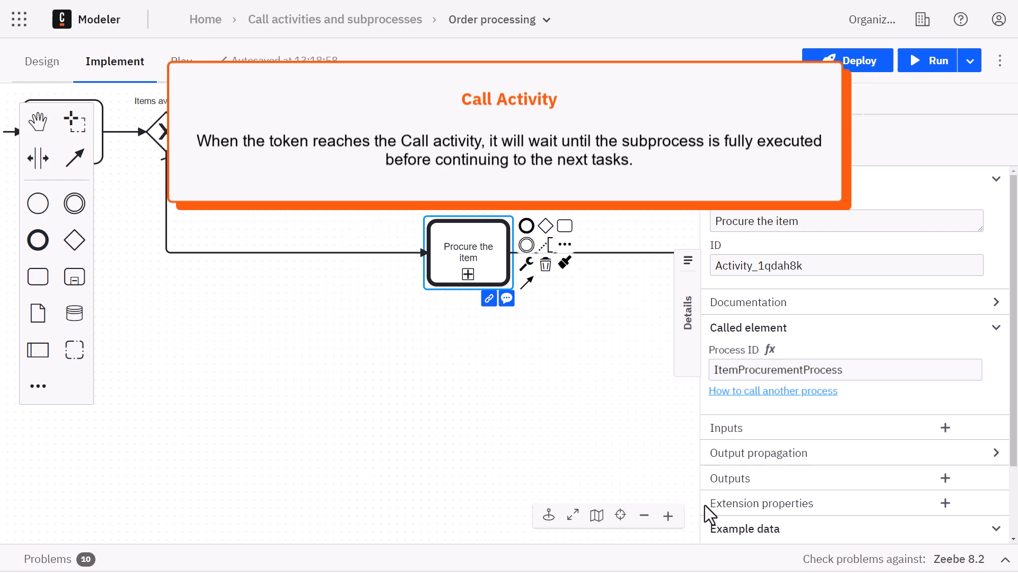
Step: In Stock maintenance, make the new task a call activity linked to Item procurement
left_click(335, 20)
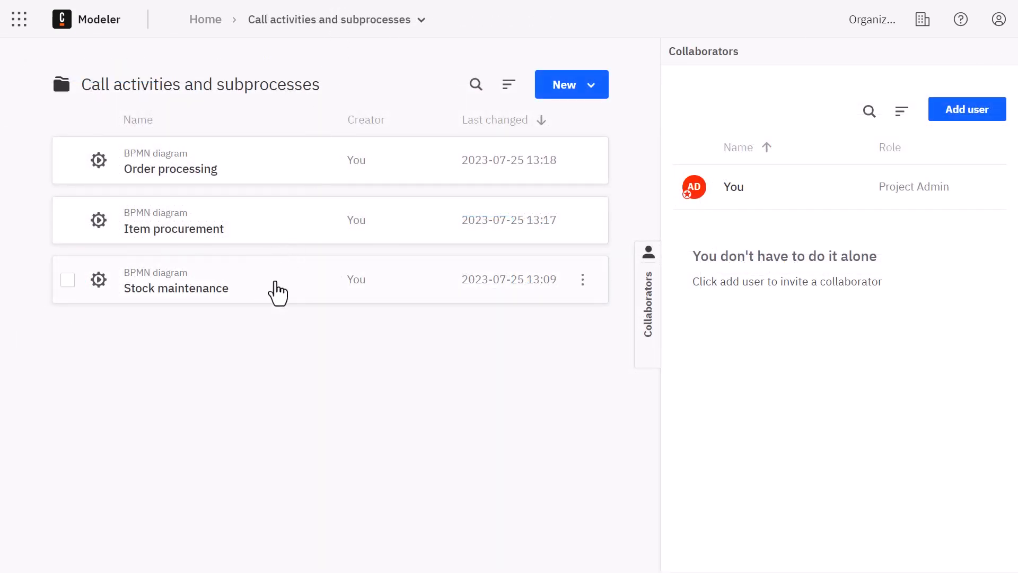
double_click(175, 287)
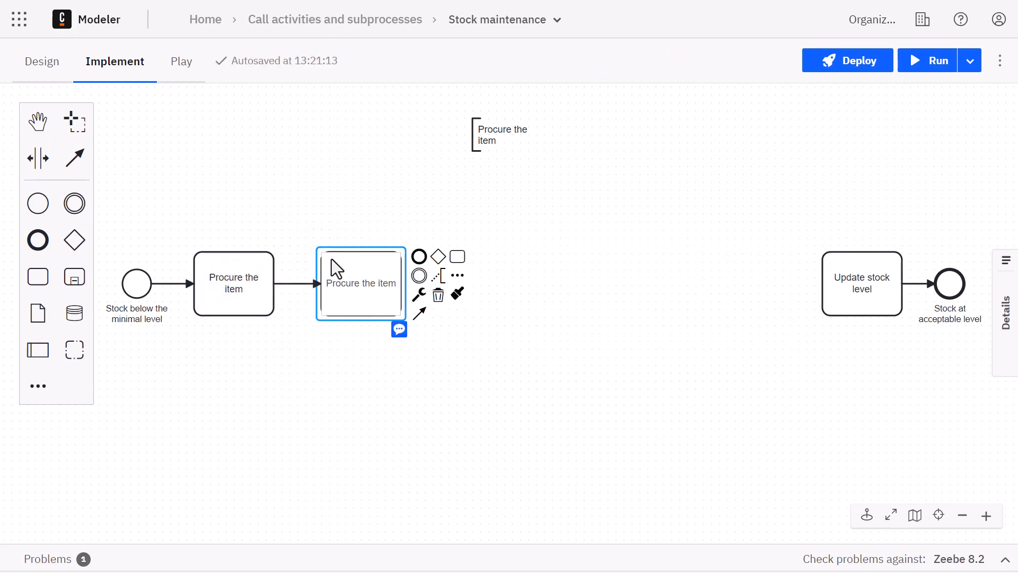
left_click(418, 293)
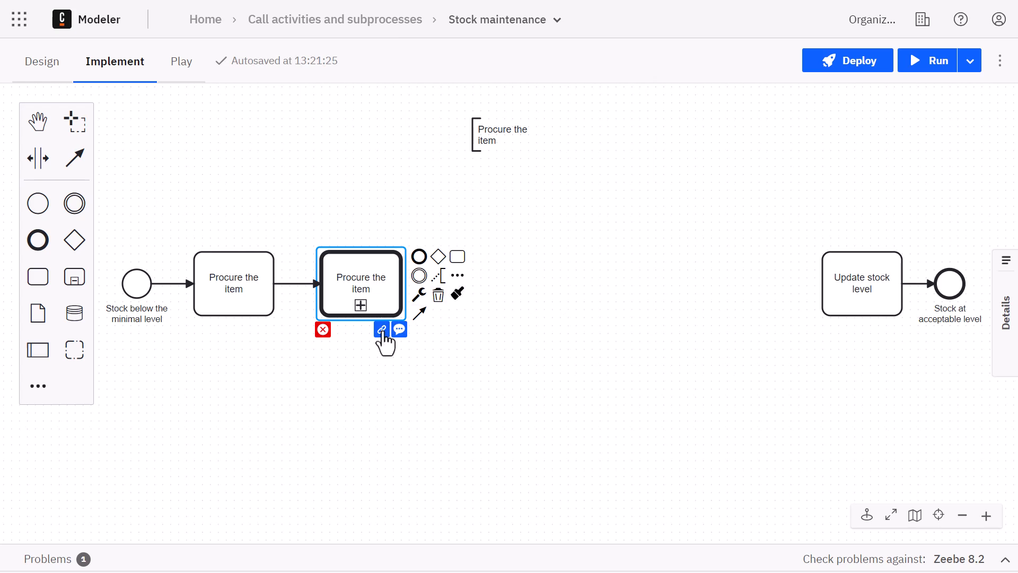
left_click(384, 329)
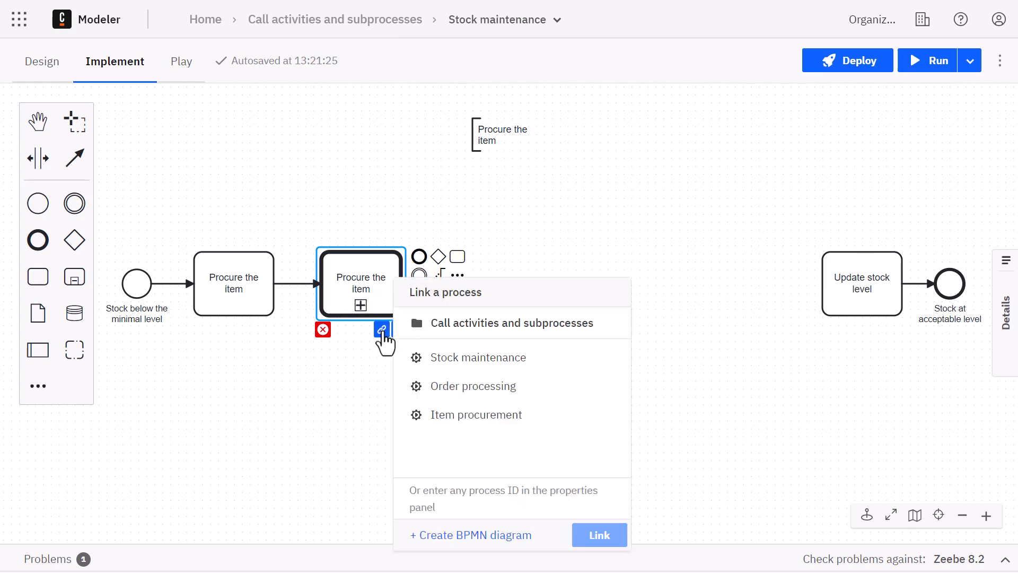
mouse_move(477, 414)
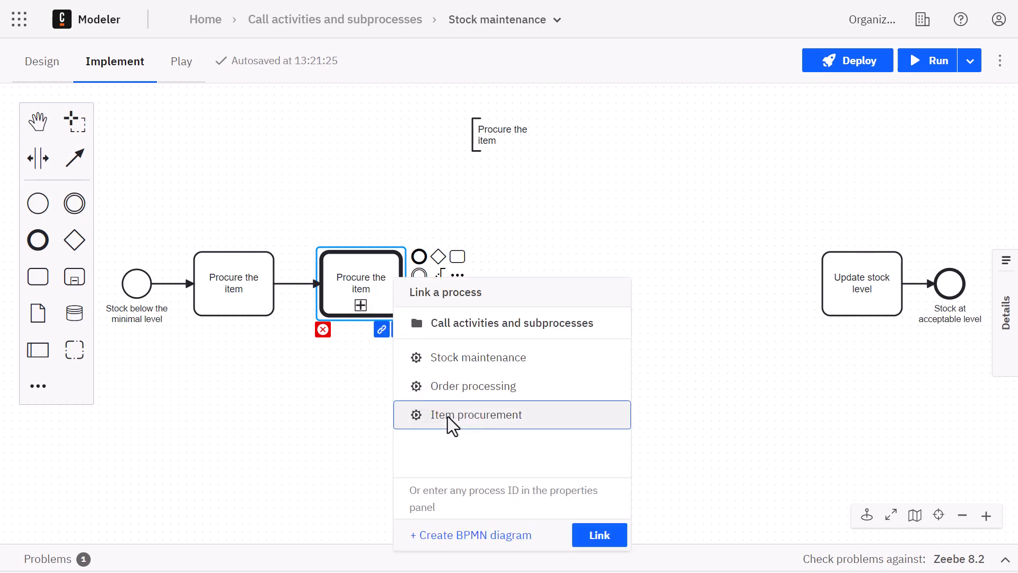
left_click(476, 414)
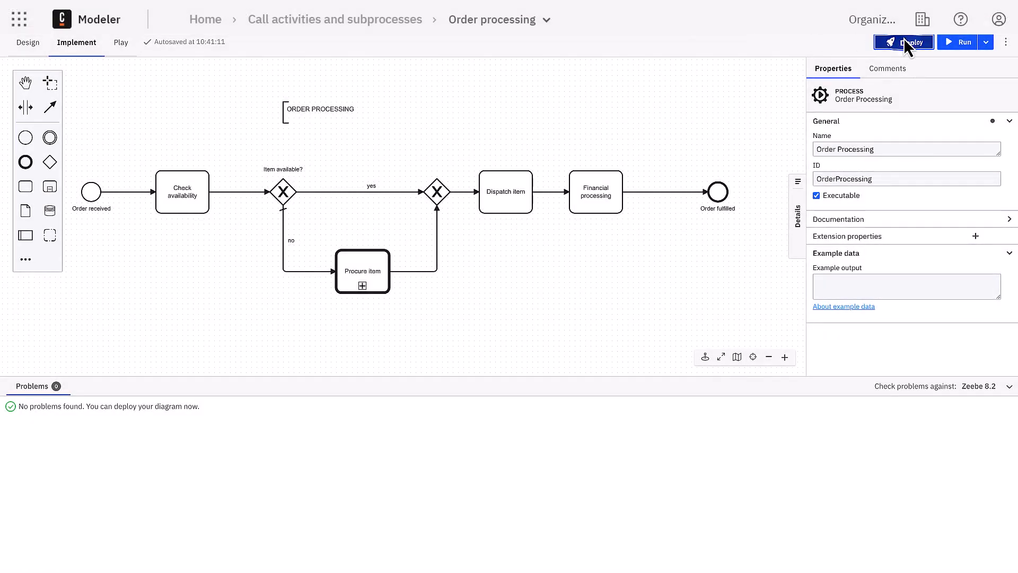
mouse_move(957, 42)
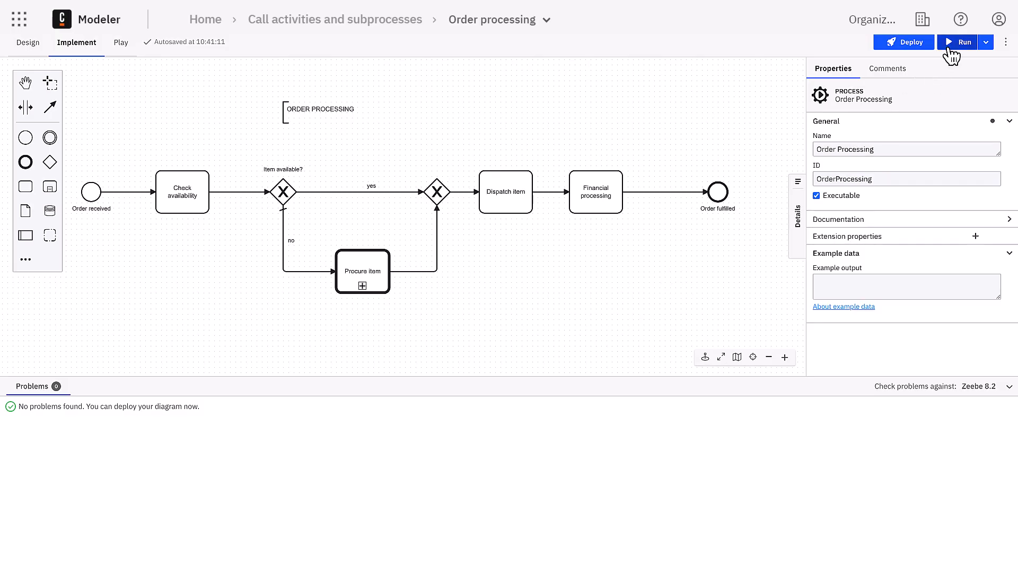
Step: Run Order processing with variables itemAvailable false and itemName 'banana ice cream'
left_click(961, 42)
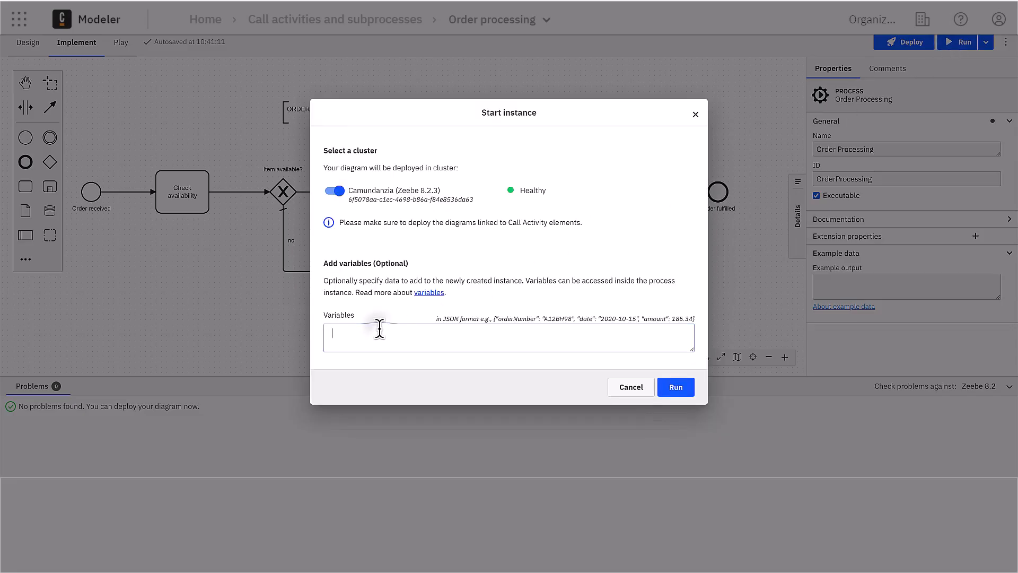
left_click(508, 338)
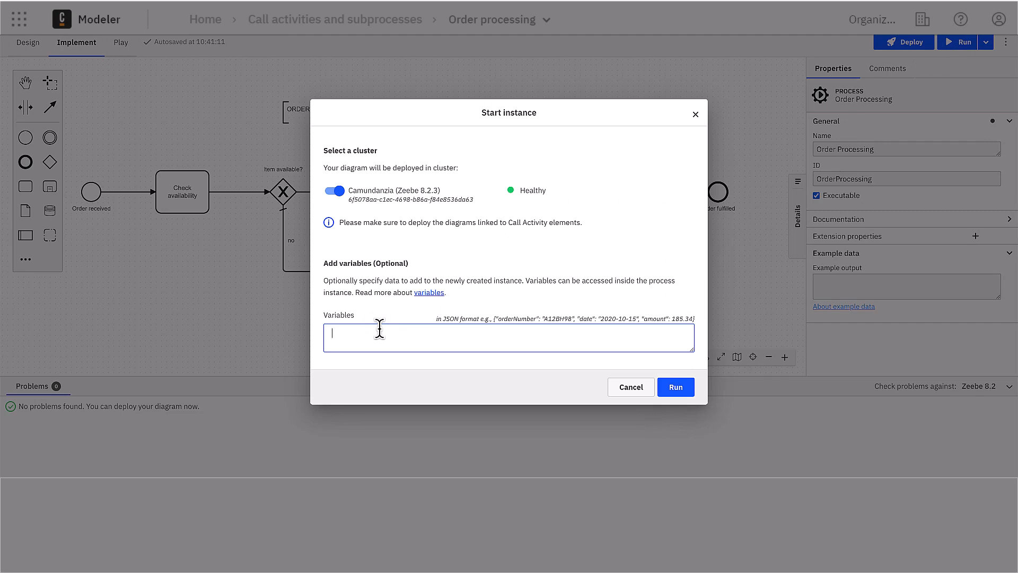
type("{\"itemAvailable\": false, \"itemName\": \"banana ice cream\"}")
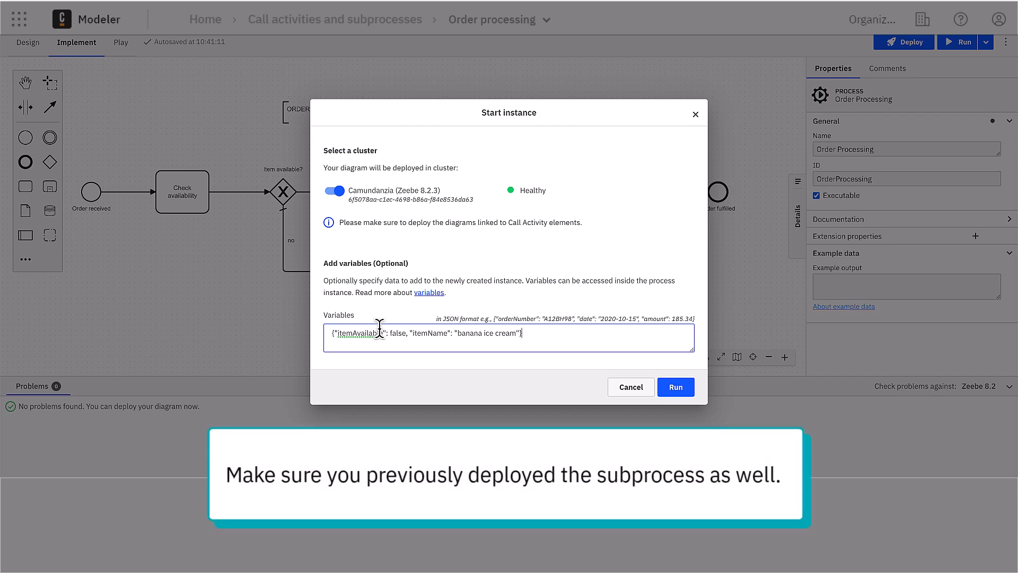
mouse_move(388, 279)
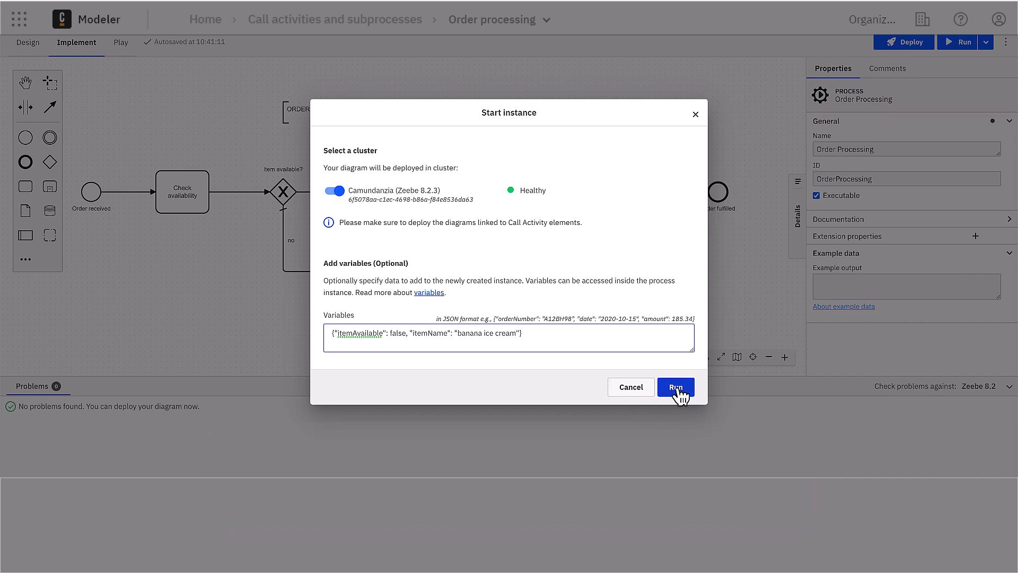
left_click(675, 388)
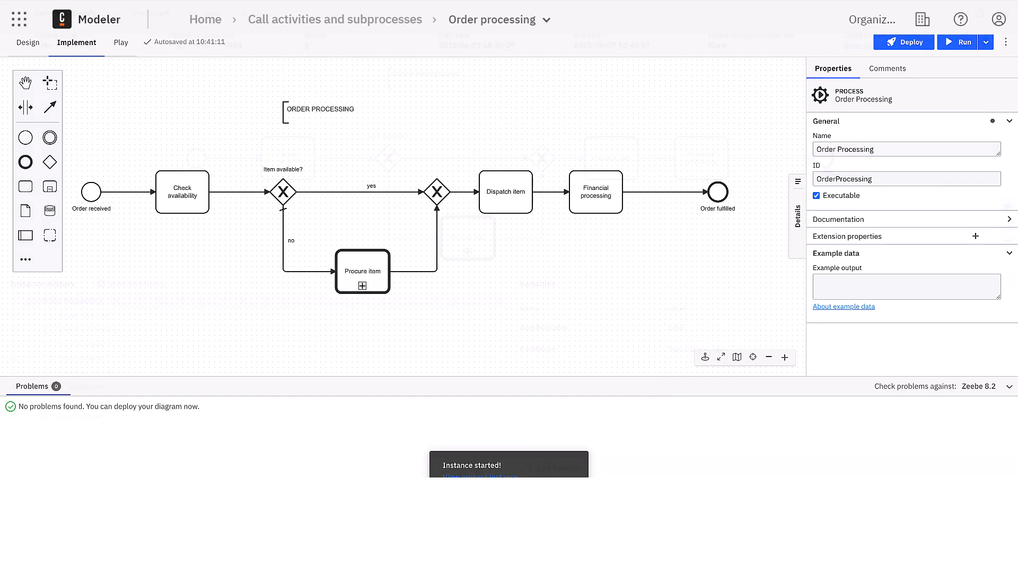
Step: Open the instance in Operate and follow Procure item to its called Item Procurement instance
left_click(480, 476)
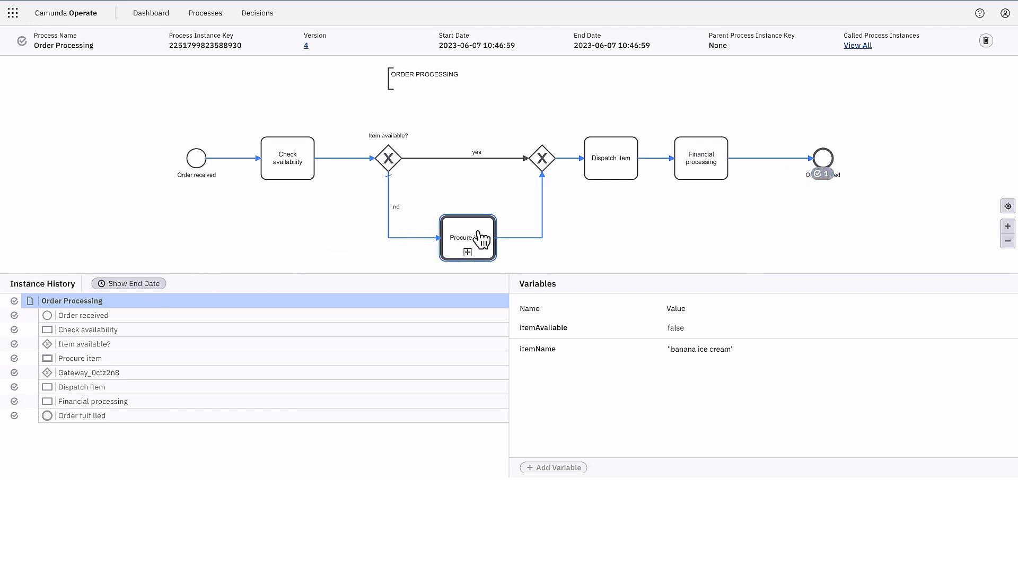
left_click(466, 238)
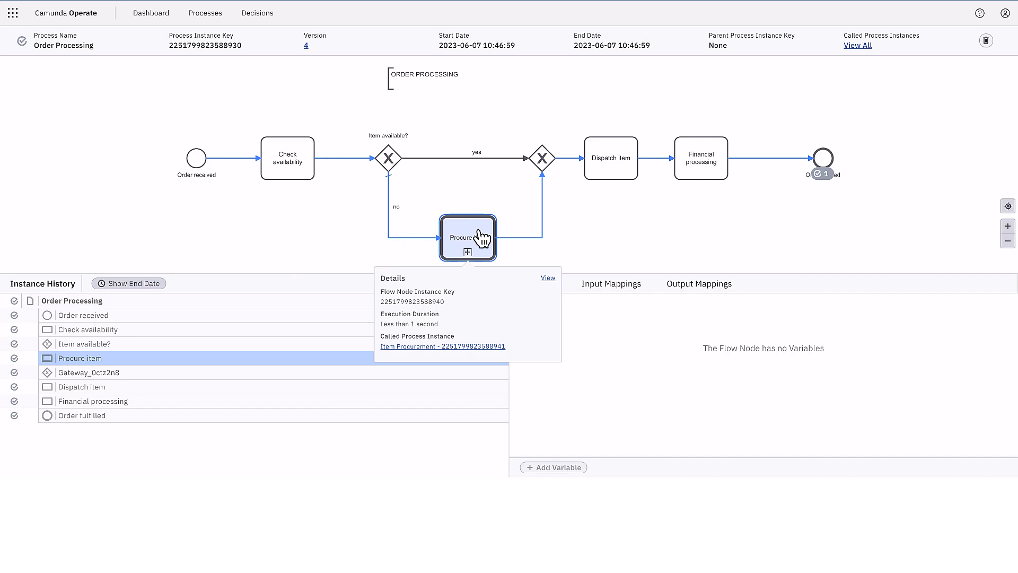
mouse_move(466, 352)
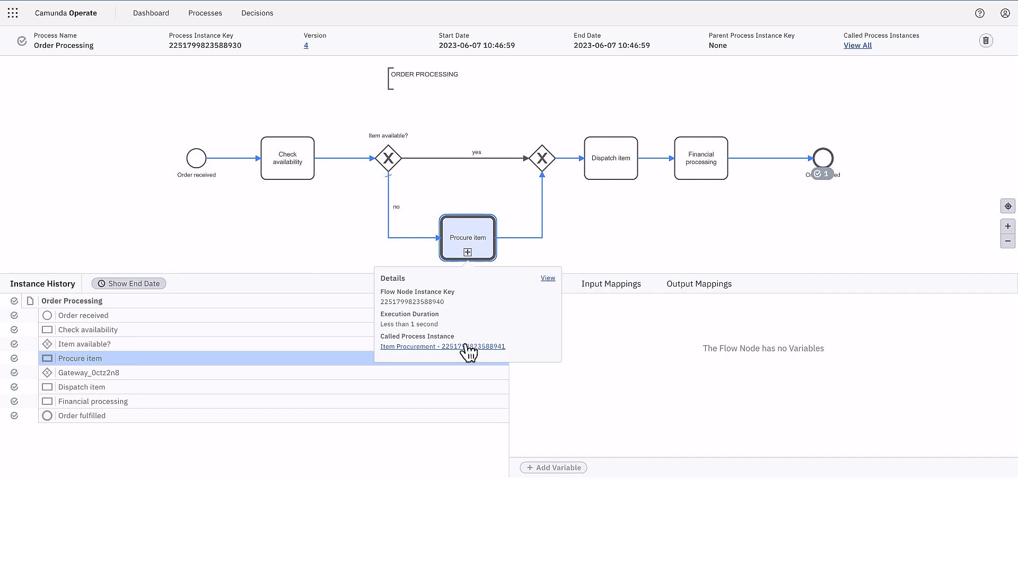
left_click(422, 346)
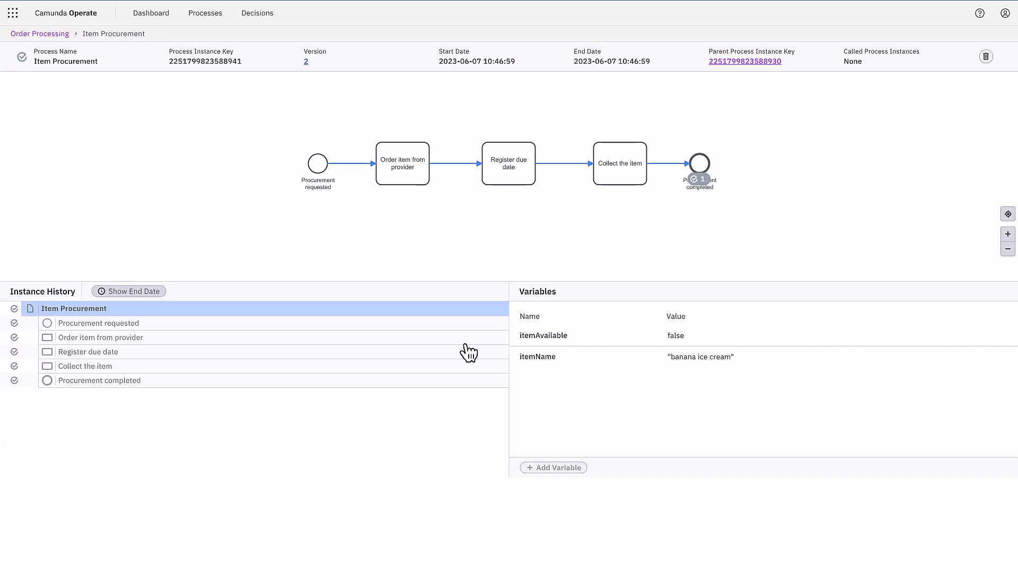